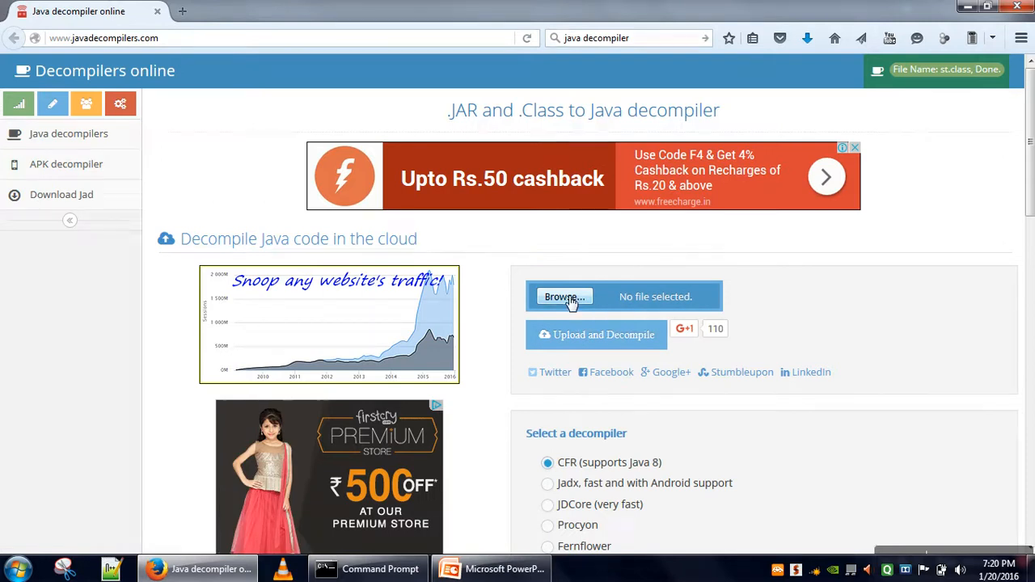
- Choose mainp.class as the upload file, keeping CFR as the decompiler
left_click(564, 296)
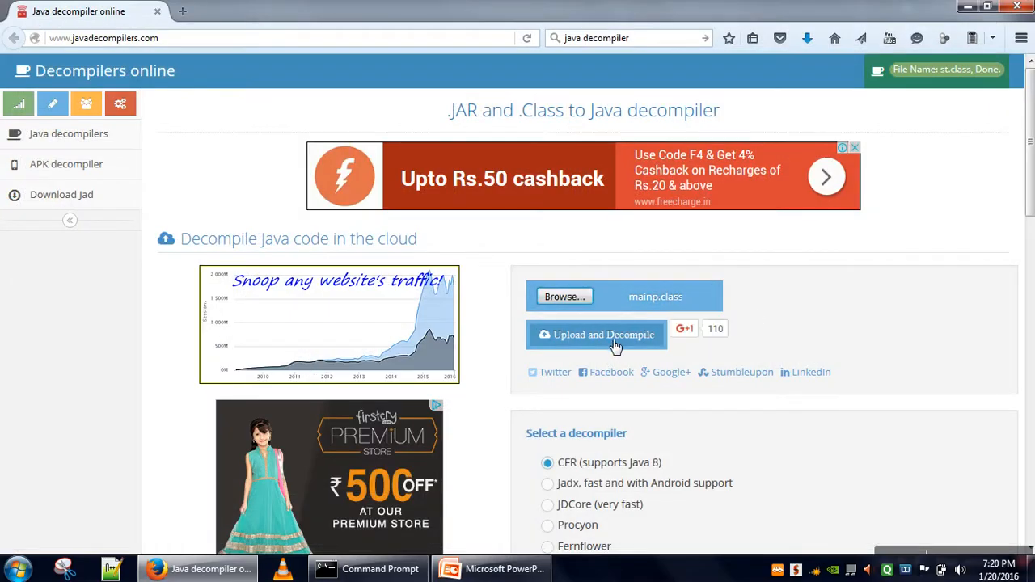
- Upload mainp.class and decompile it with CFR, reviewing the result page
left_click(596, 335)
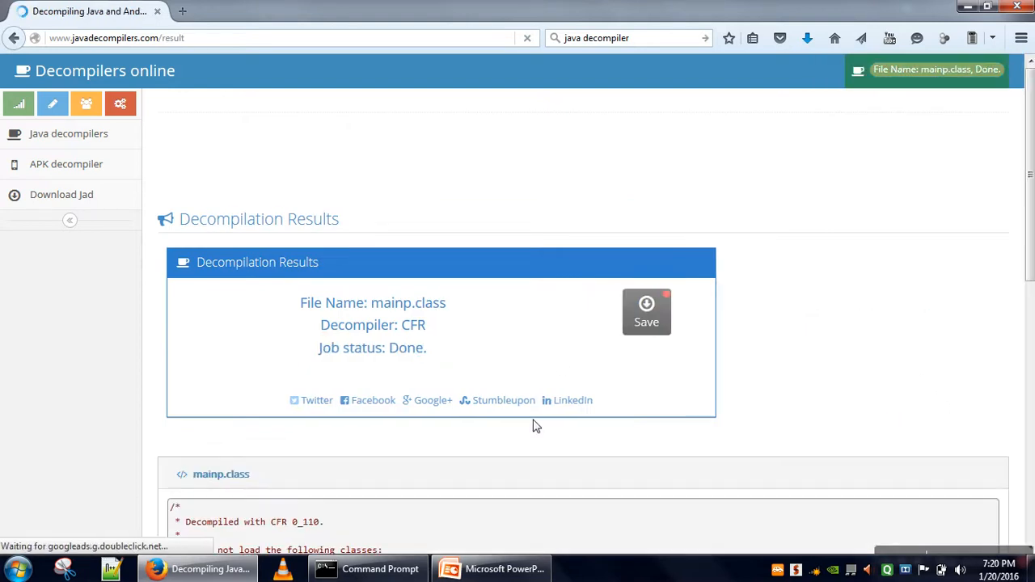
scroll("down", 3)
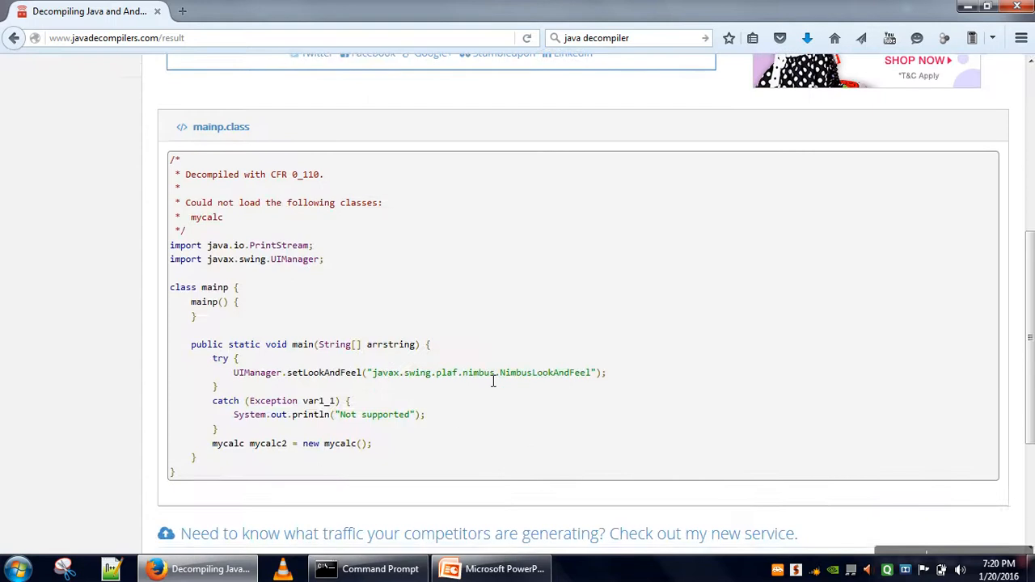
mouse_move(418, 284)
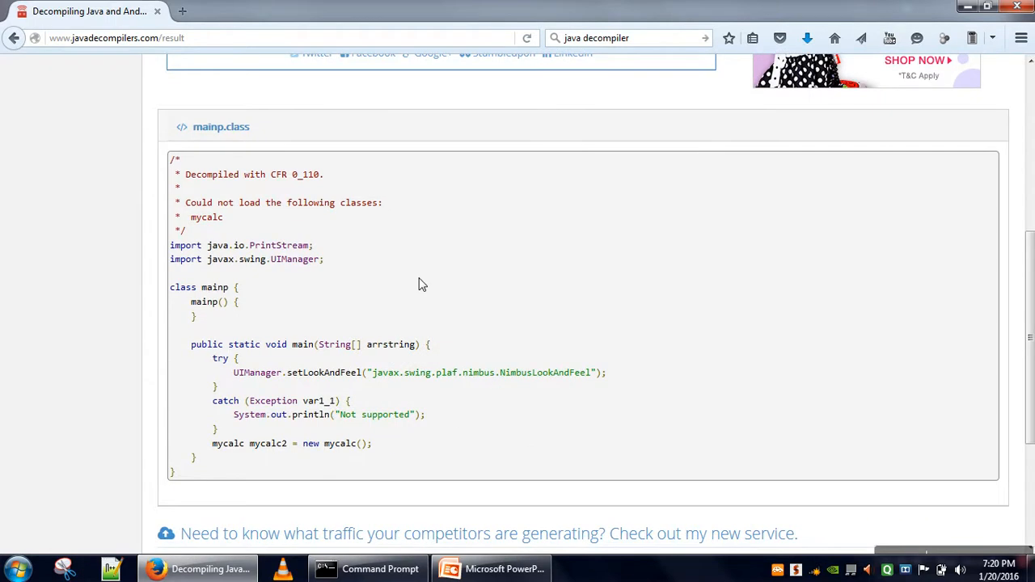
scroll("up", 3)
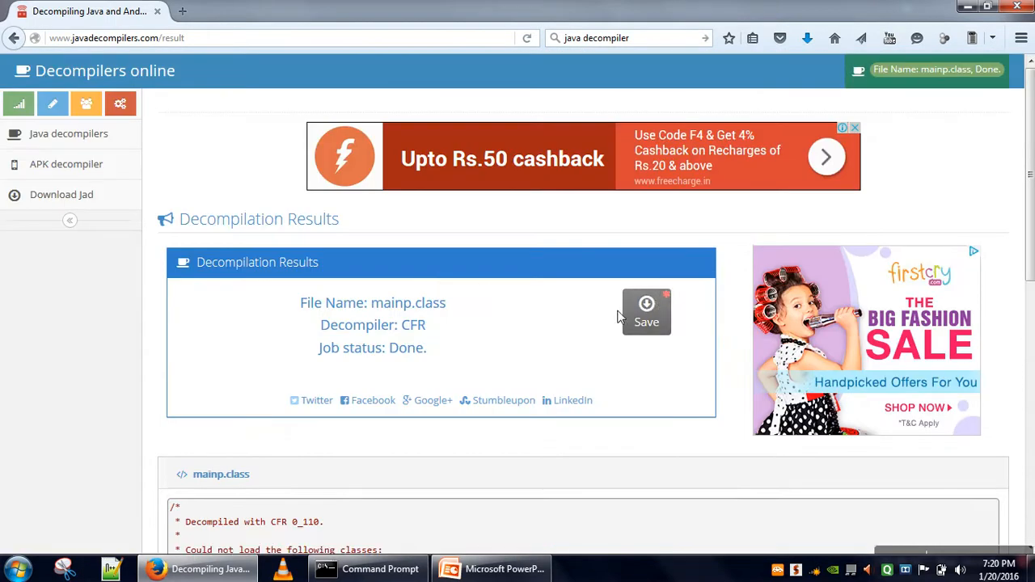
- Download the decompiled zip, open it in WinRAR, and open mainp.java in Notepad++
left_click(646, 311)
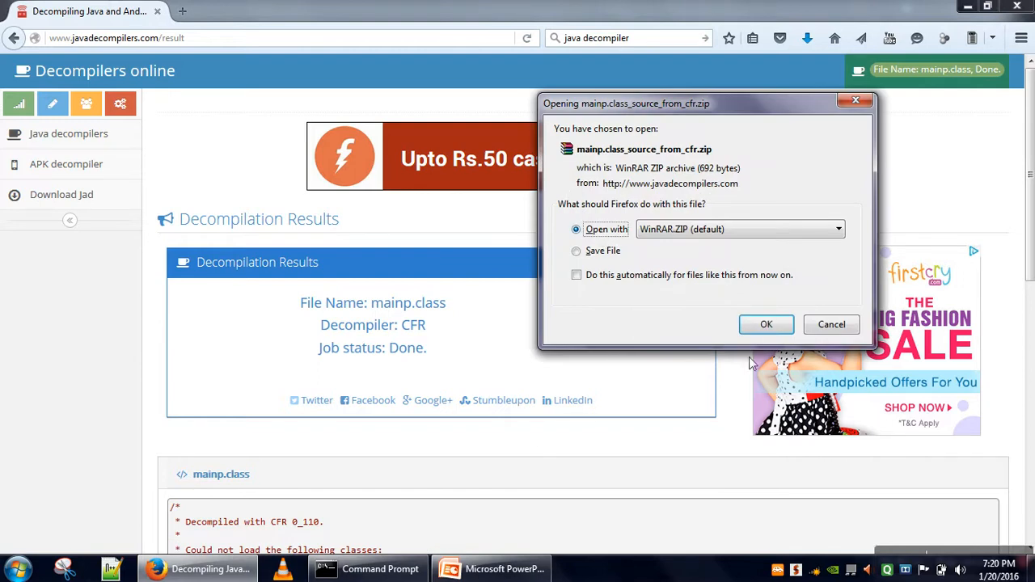
left_click(766, 324)
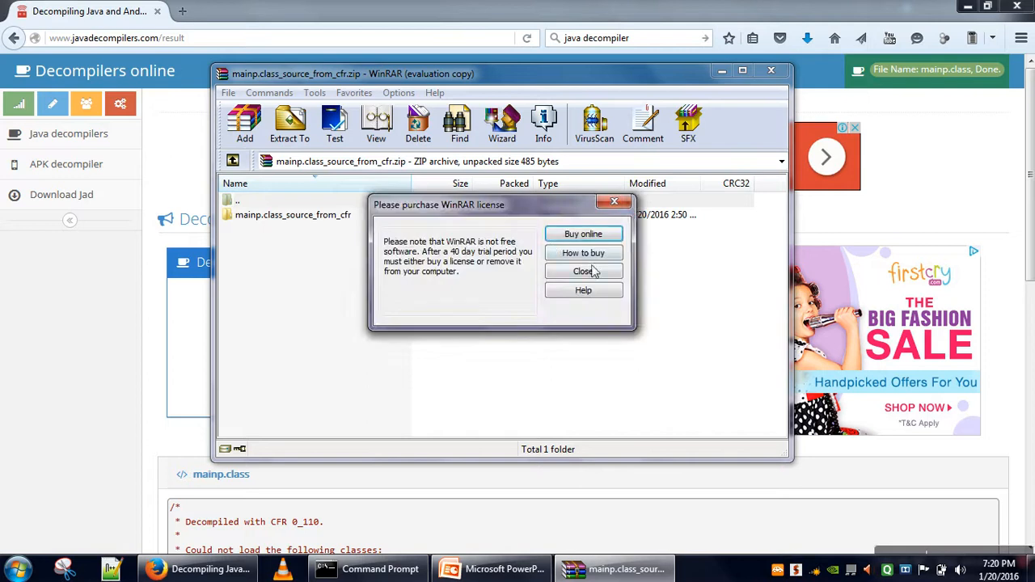
left_click(582, 271)
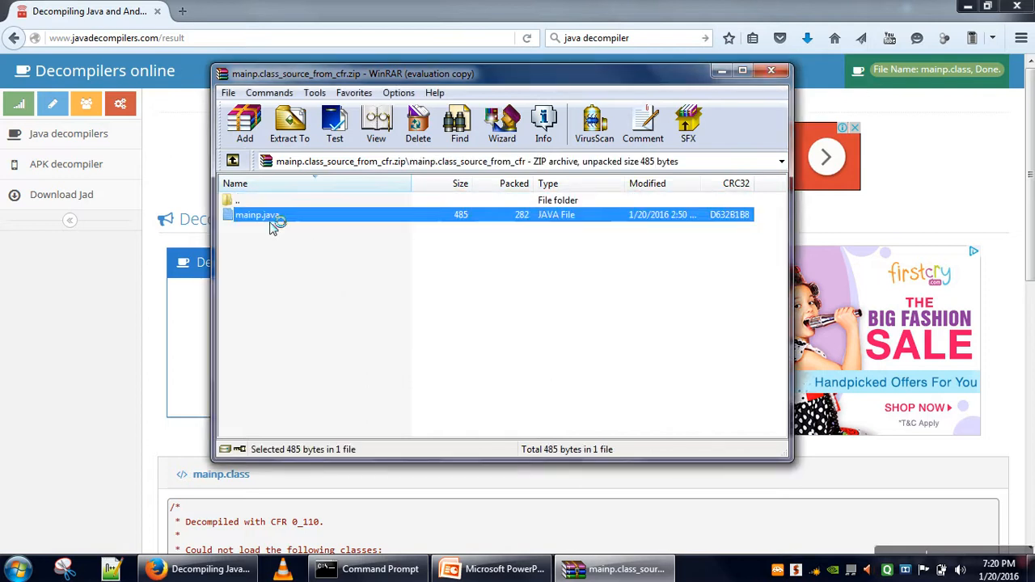
double_click(258, 215)
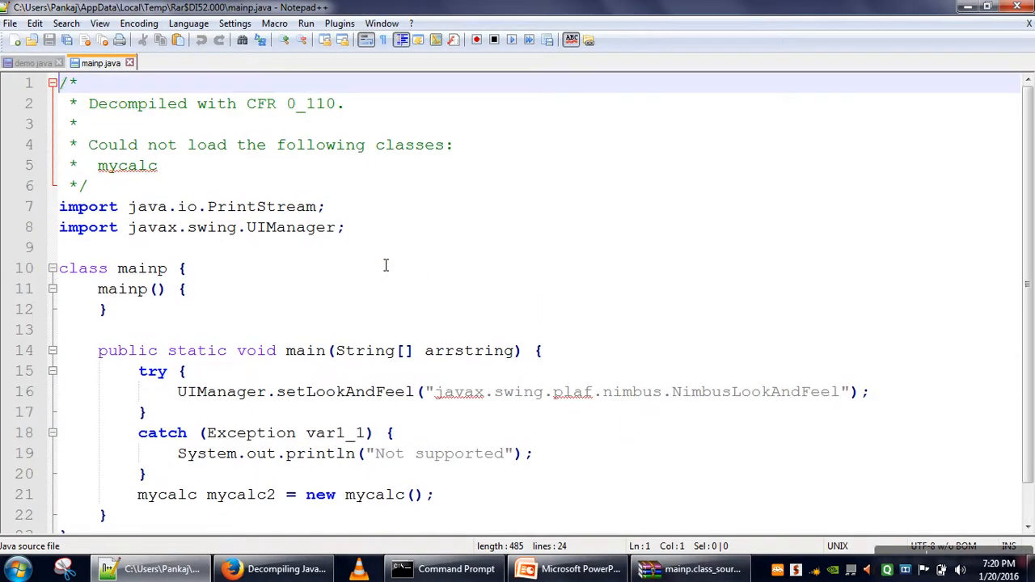